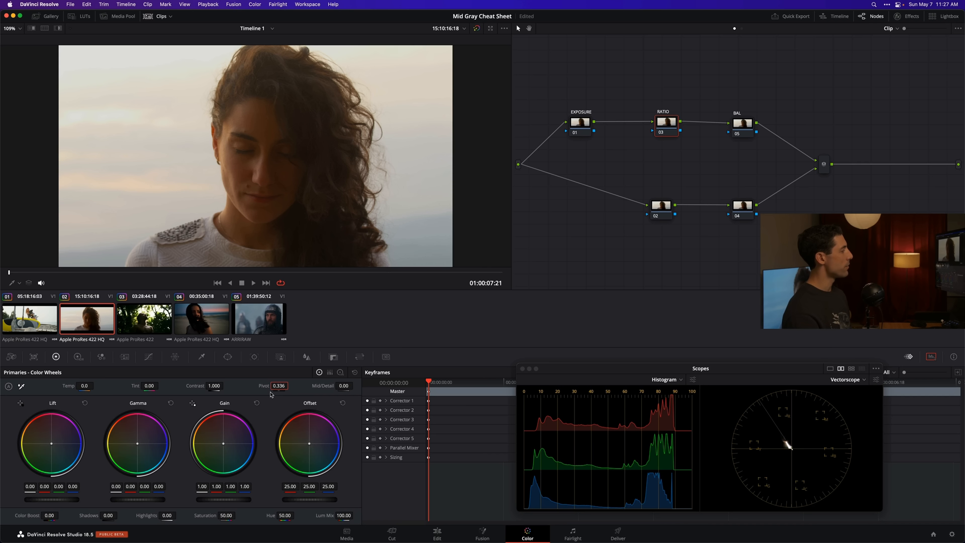
{"action": "mouse_move", "coordinate": [290, 372]}
{"action": "type", "text": "dc"}
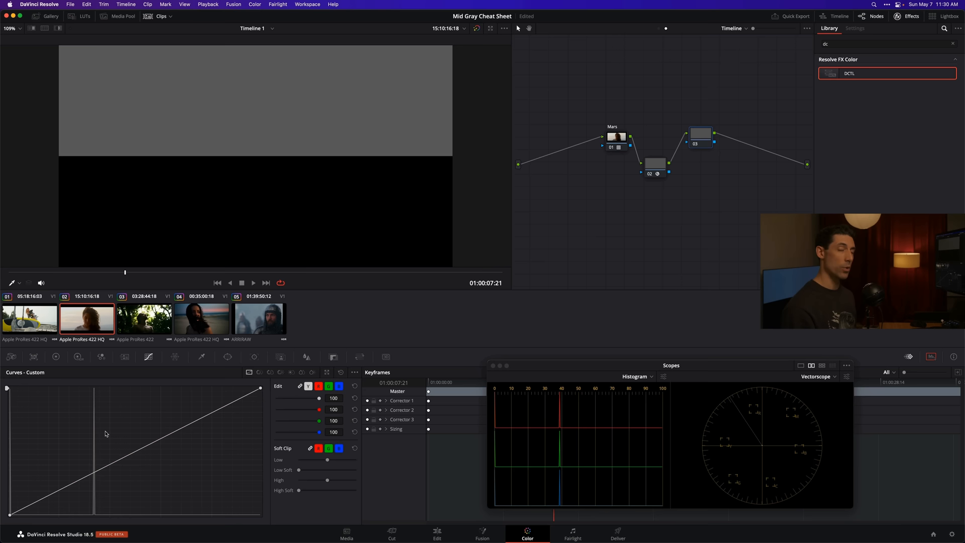
{"action": "mouse_move", "coordinate": [94, 461]}
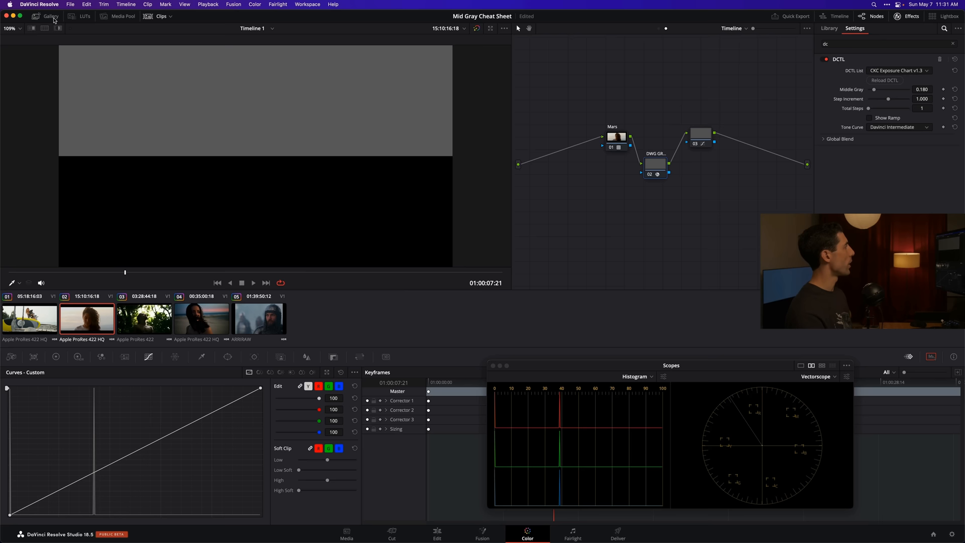
- Select the DWG Gray still from the gallery of saved stills
{"action": "left_click", "coordinate": [51, 16]}
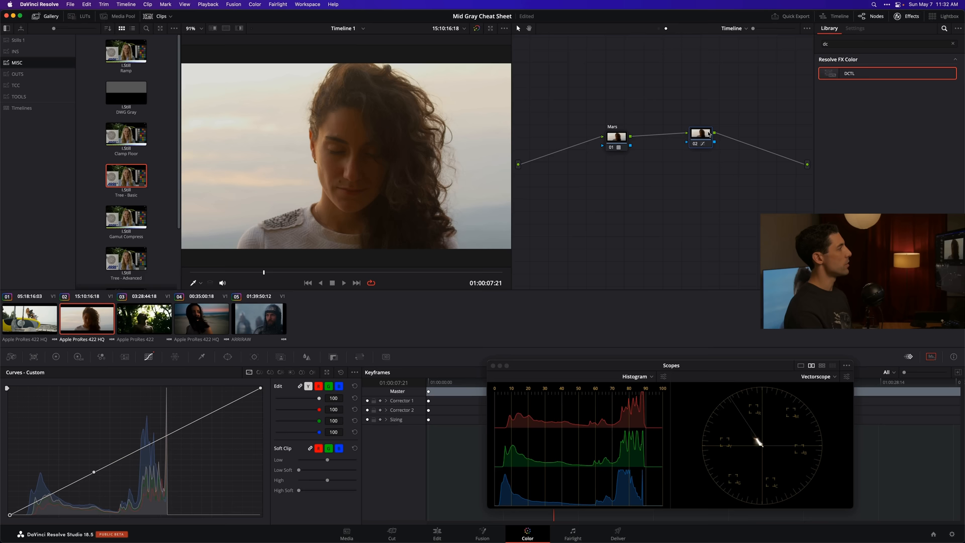
{"action": "left_click", "coordinate": [855, 28]}
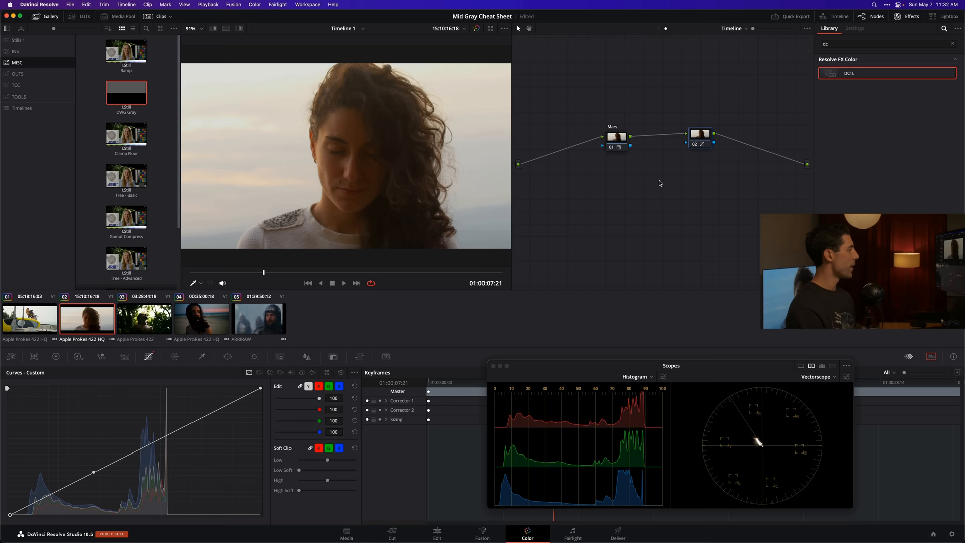
- Add a shadow point below middle gray pulling the darks down, then adjust the curve's low end
{"action": "left_click_drag", "start_coordinate": [94, 472], "coordinate": [45, 493]}
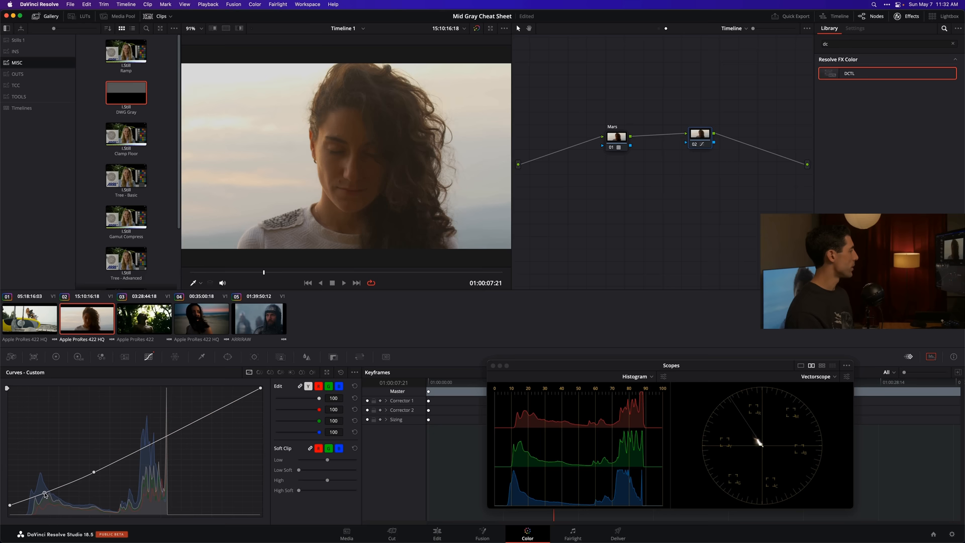
{"action": "left_click_drag", "start_coordinate": [44, 494], "coordinate": [44, 494]}
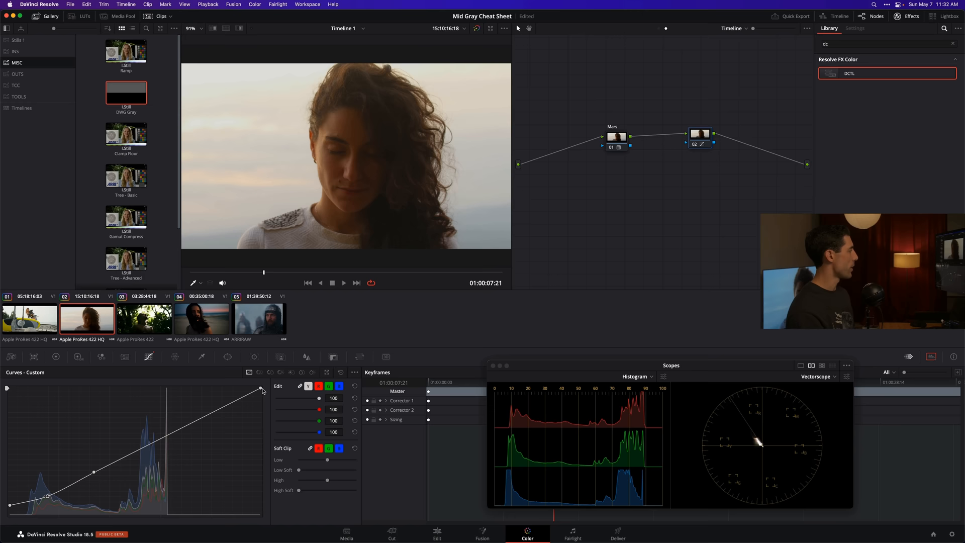